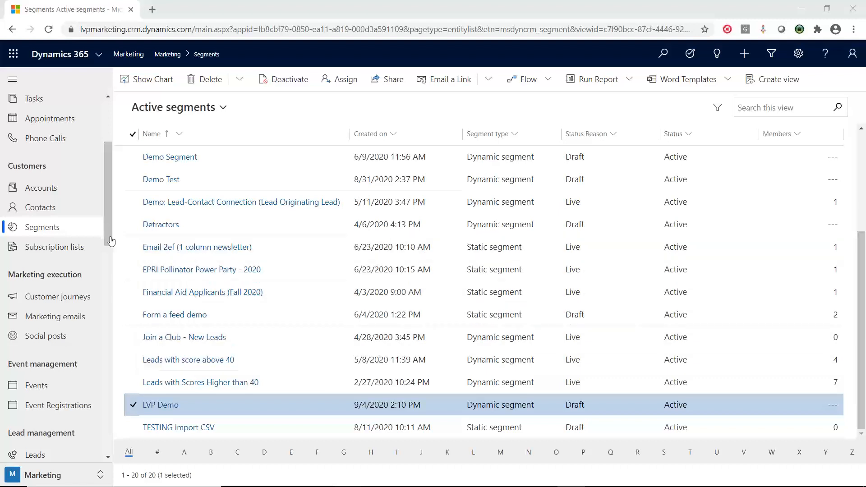
{"action": "mouse_move", "coordinate": [66, 231]}
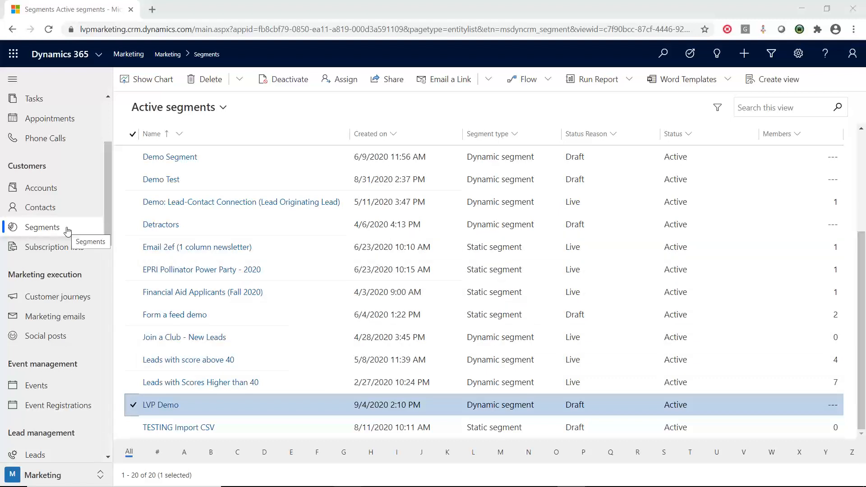
{"action": "mouse_move", "coordinate": [386, 280]}
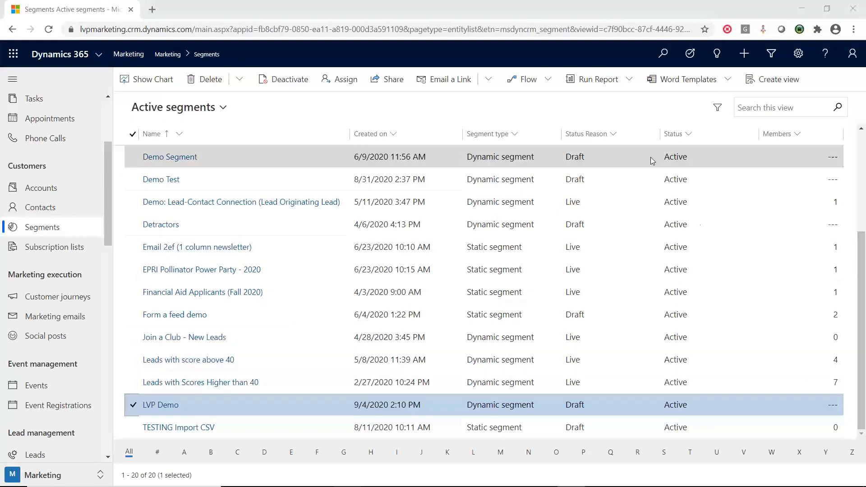
Open the LVP Demo segment and scroll through its Contact, Opportunity and Opportunity Product conditions.
{"action": "scroll", "scroll_direction": "up", "scroll_amount": 3}
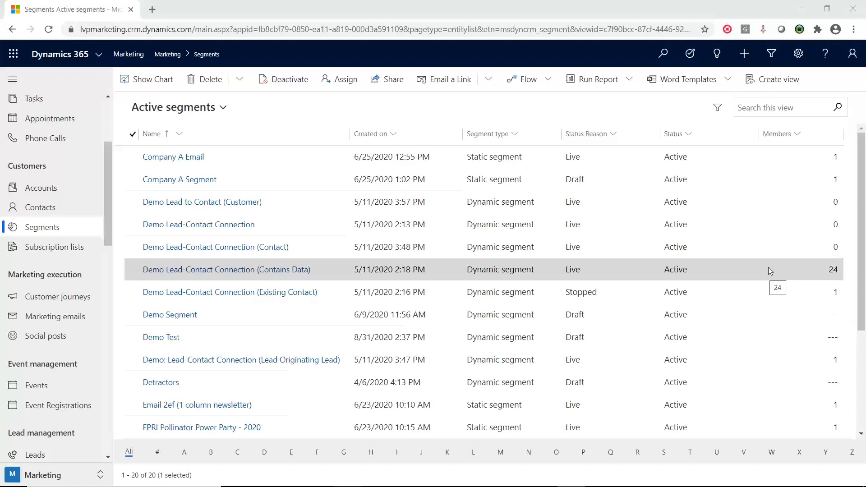
{"action": "left_click", "coordinate": [179, 179]}
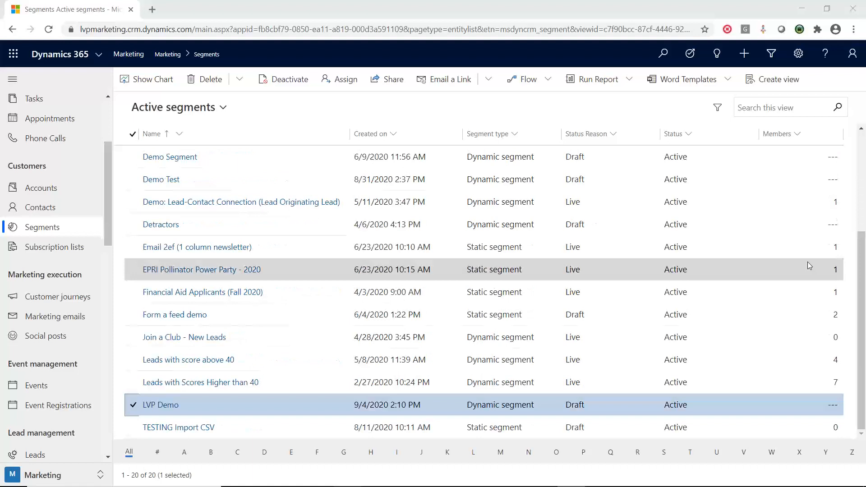
{"action": "mouse_move", "coordinate": [169, 409]}
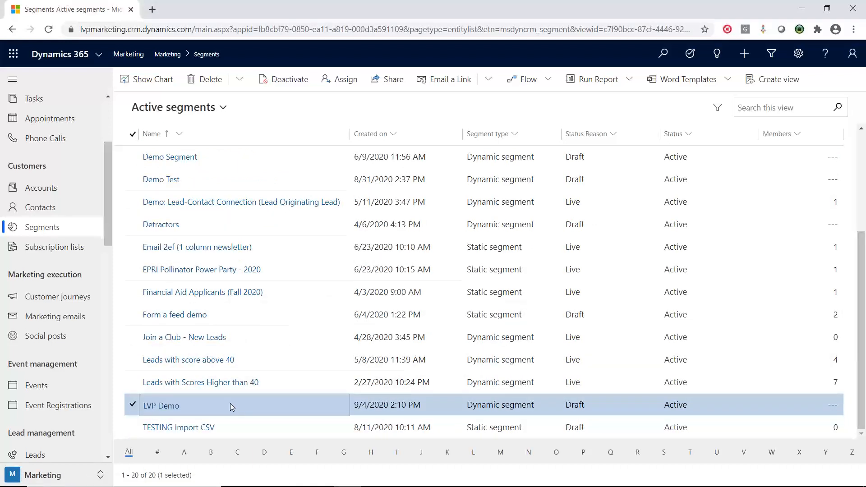
{"action": "double_click", "coordinate": [161, 405]}
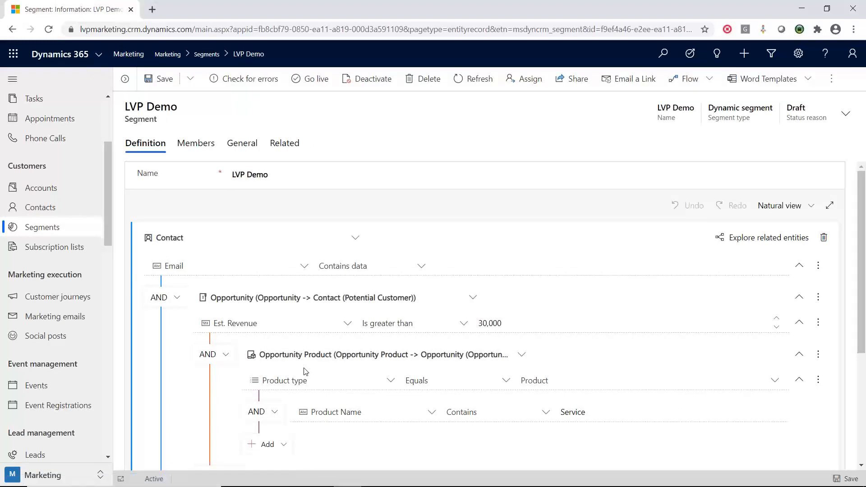
{"action": "scroll", "scroll_direction": "down", "scroll_amount": 3}
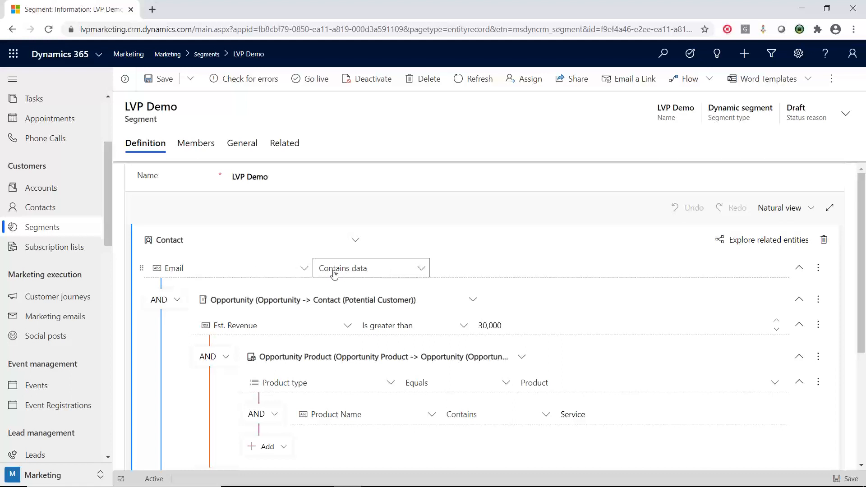
{"action": "scroll", "scroll_direction": "down", "scroll_amount": 3}
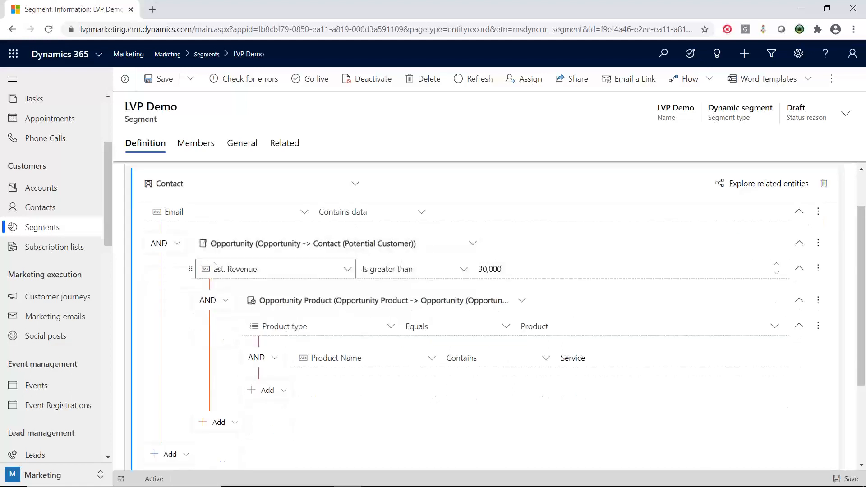
{"action": "mouse_move", "coordinate": [271, 244]}
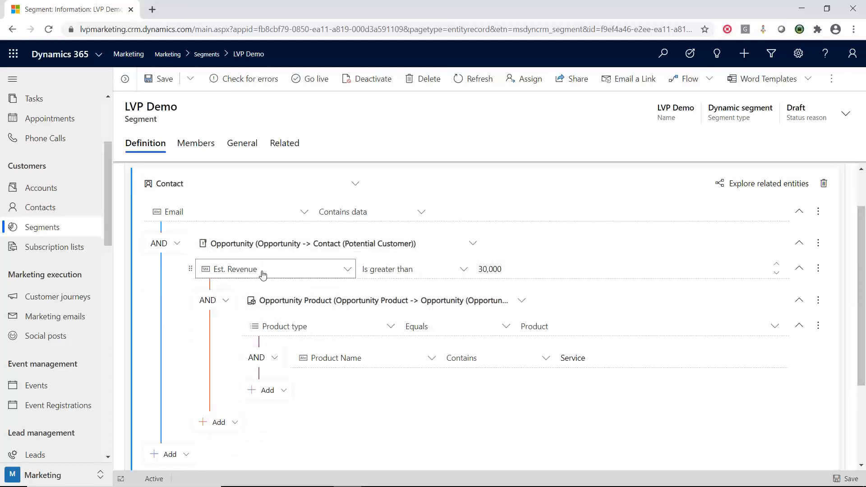
{"action": "left_click", "coordinate": [608, 269]}
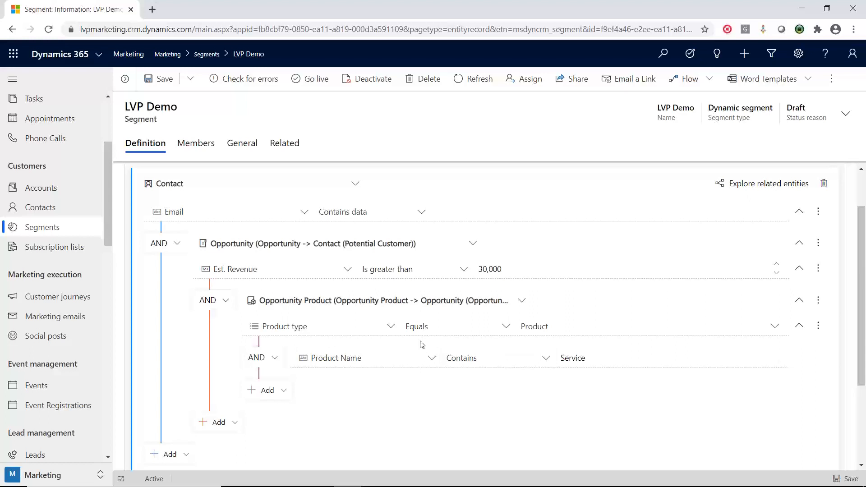
{"action": "mouse_move", "coordinate": [219, 422]}
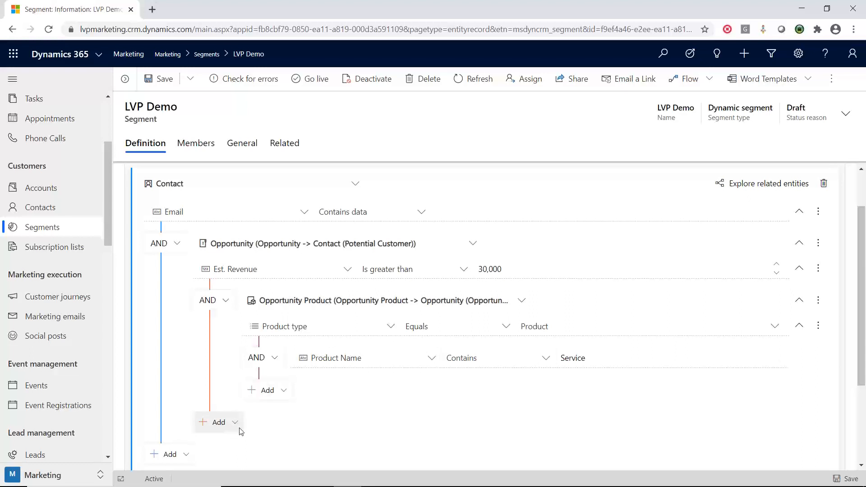
{"action": "mouse_move", "coordinate": [307, 438]}
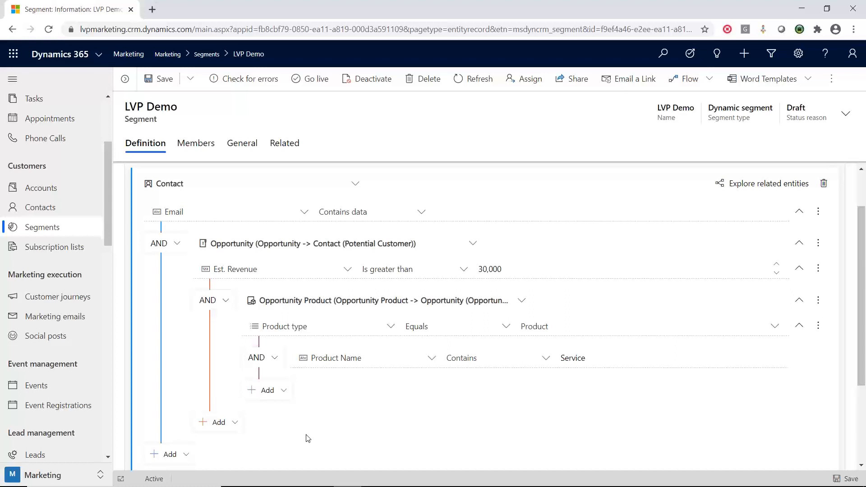
{"action": "mouse_move", "coordinate": [266, 390]}
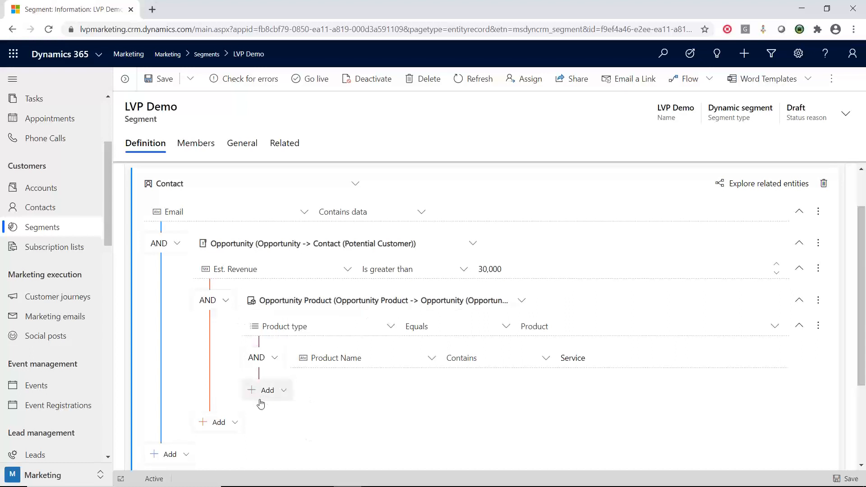
Add a related entity row under the Opportunity Product block.
{"action": "left_click", "coordinate": [267, 390]}
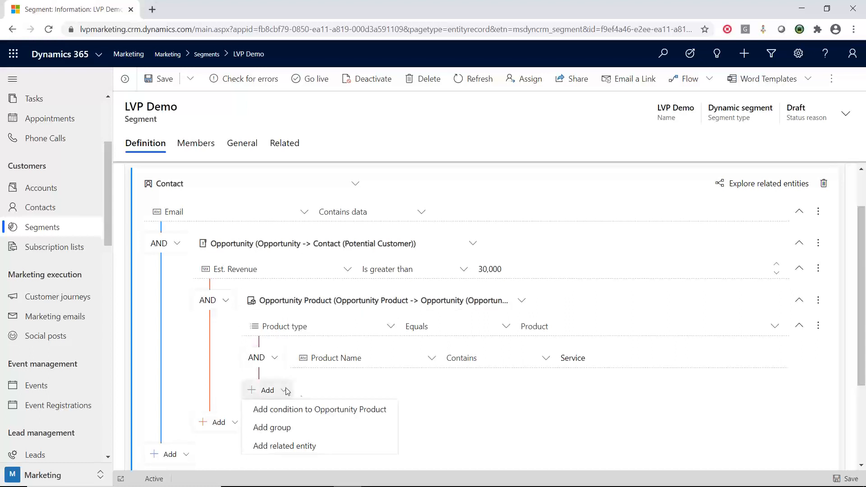
{"action": "mouse_move", "coordinate": [298, 409]}
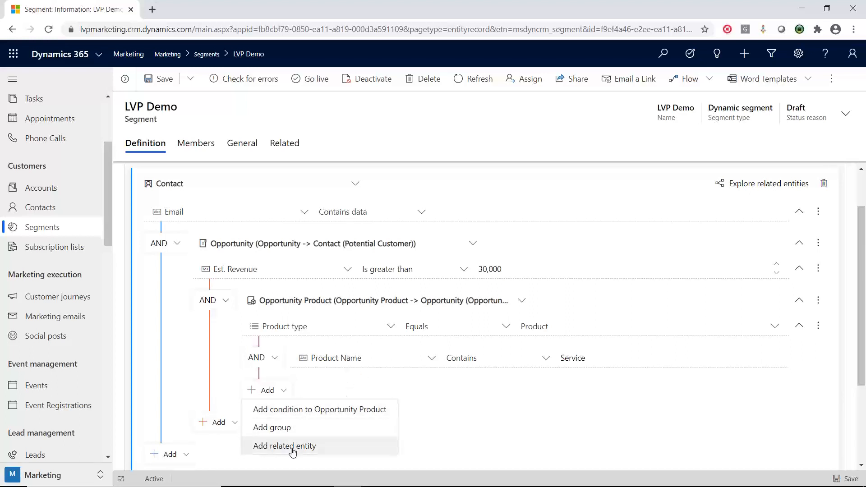
{"action": "left_click", "coordinate": [285, 445]}
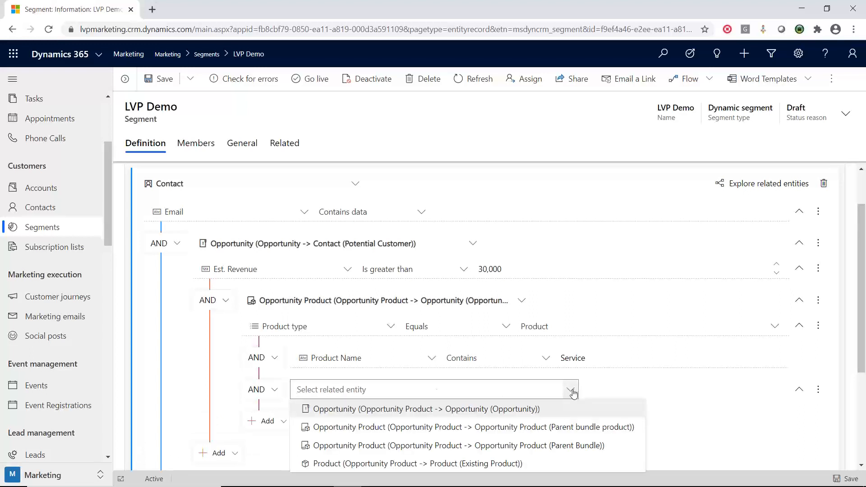
{"action": "mouse_move", "coordinate": [434, 427]}
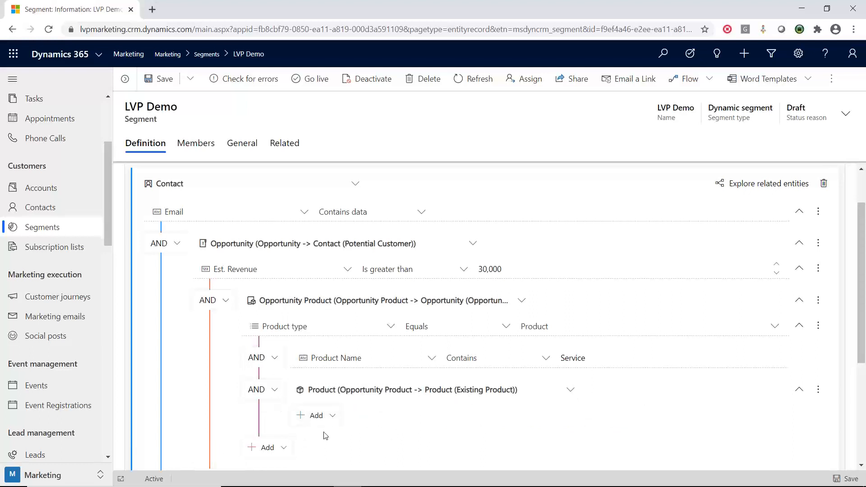
{"action": "mouse_move", "coordinate": [374, 453]}
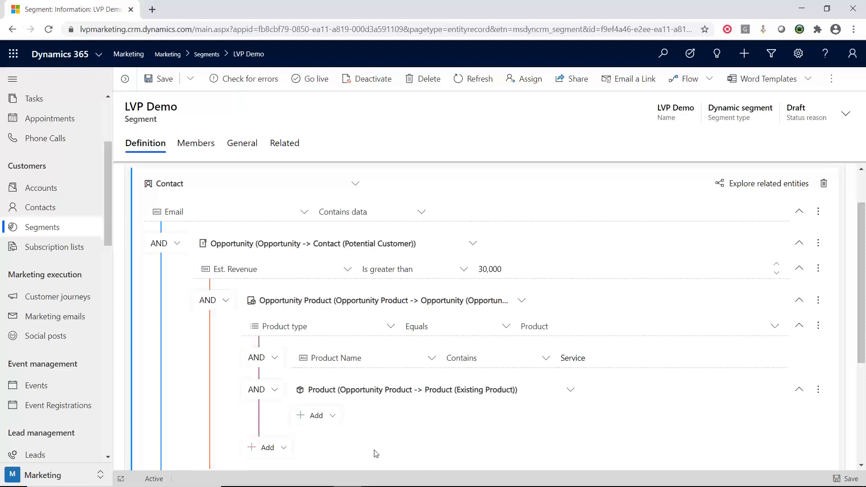
{"action": "mouse_move", "coordinate": [381, 425]}
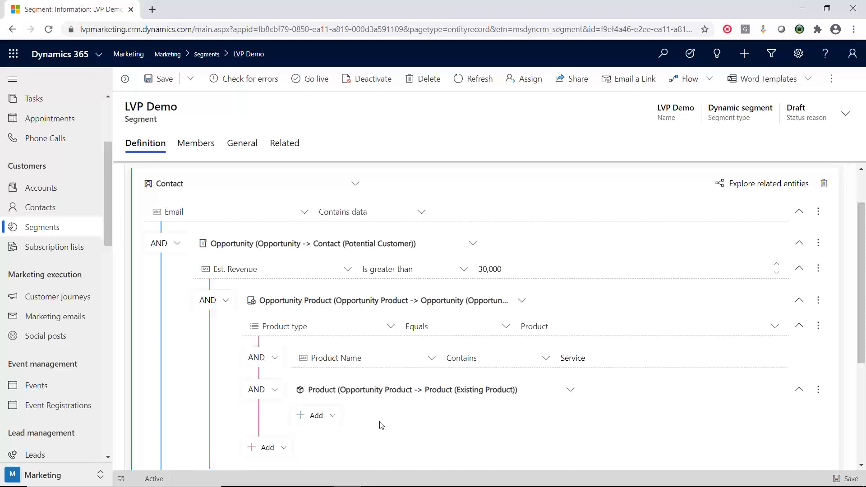
{"action": "scroll", "scroll_direction": "down", "scroll_amount": 3}
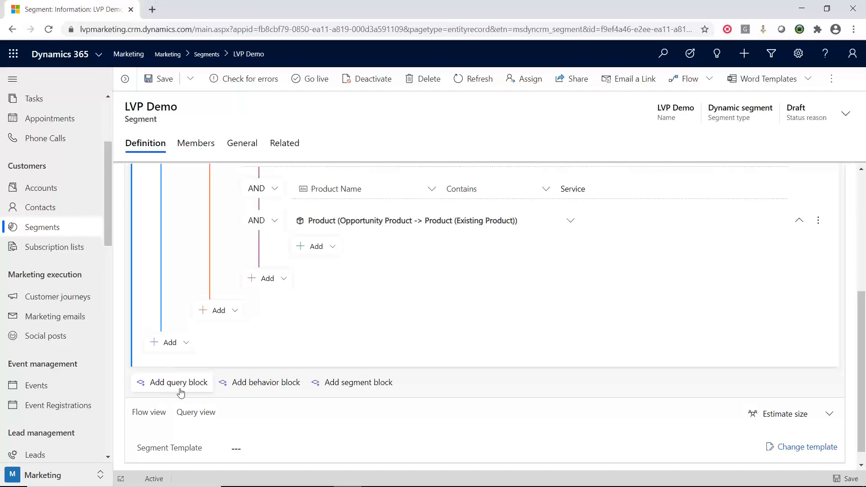
{"action": "scroll", "scroll_direction": "up", "scroll_amount": 3}
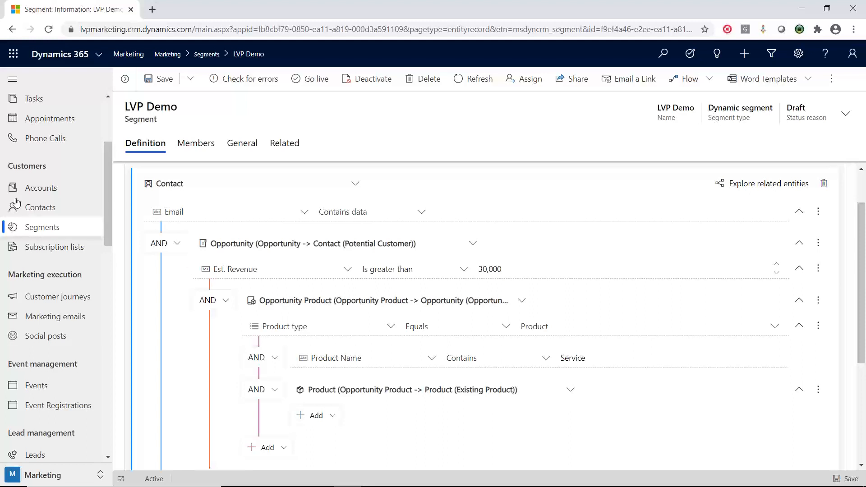
{"action": "mouse_move", "coordinate": [40, 188]}
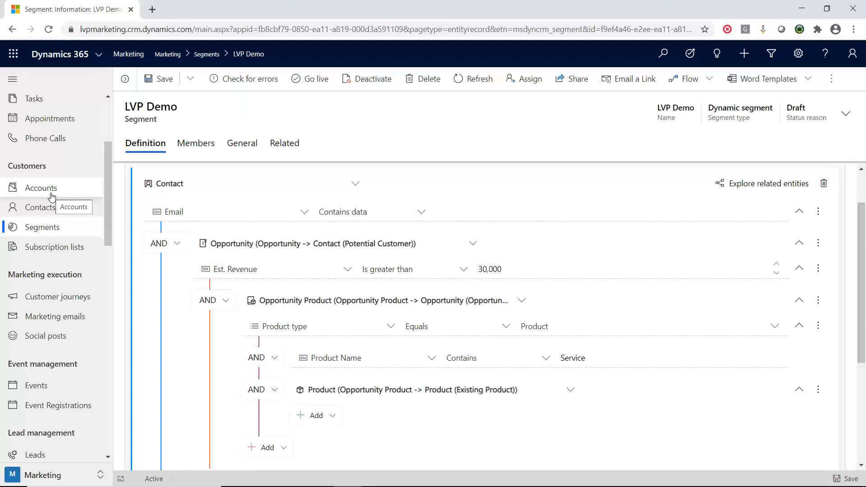
{"action": "mouse_move", "coordinate": [266, 204]}
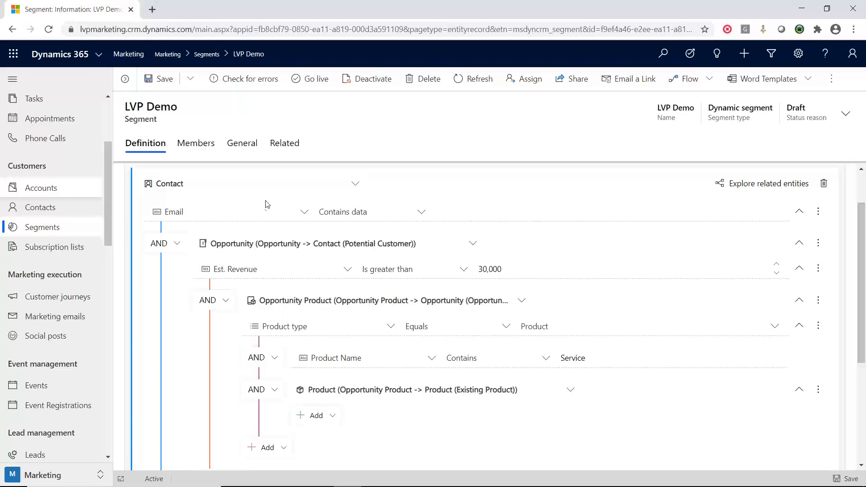
{"action": "scroll", "scroll_direction": "down", "scroll_amount": 3}
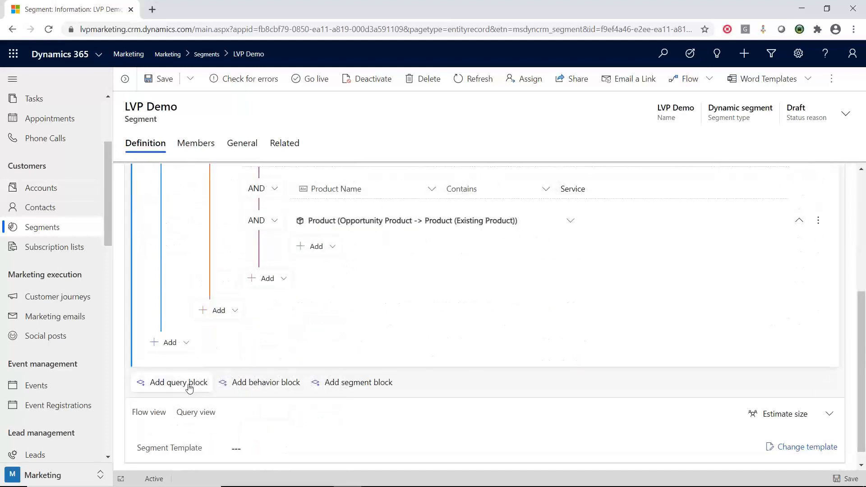
{"action": "mouse_move", "coordinate": [259, 381]}
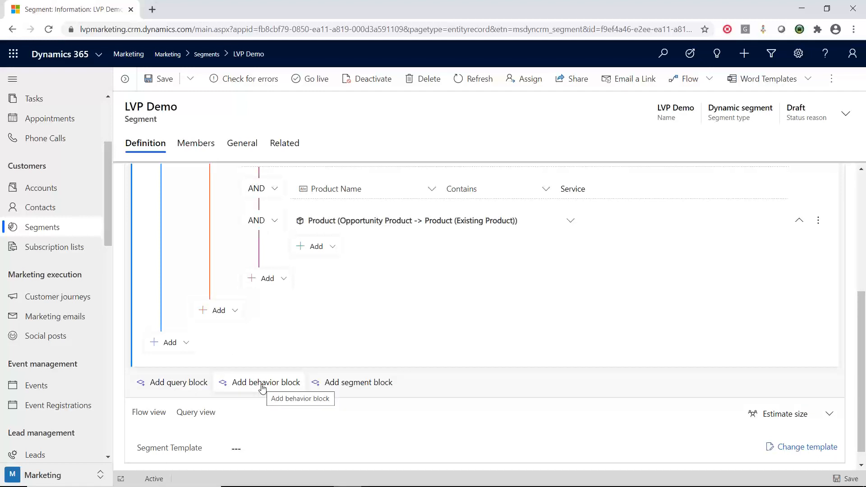
Add an Email clicked behavior block joined to the query with 'or'.
{"action": "left_click", "coordinate": [266, 382]}
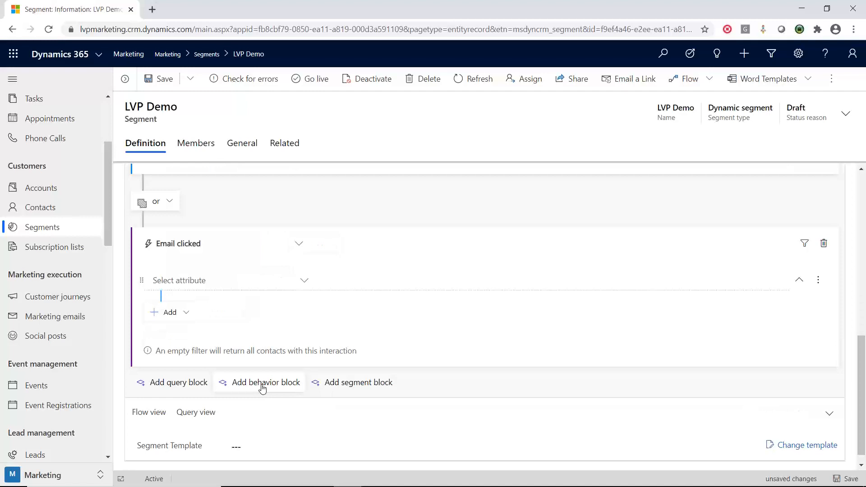
{"action": "left_click", "coordinate": [298, 243]}
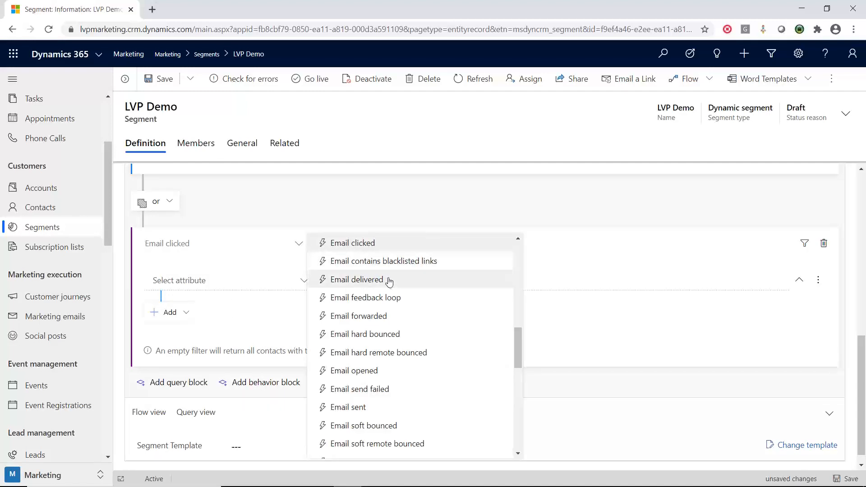
{"action": "mouse_move", "coordinate": [418, 315]}
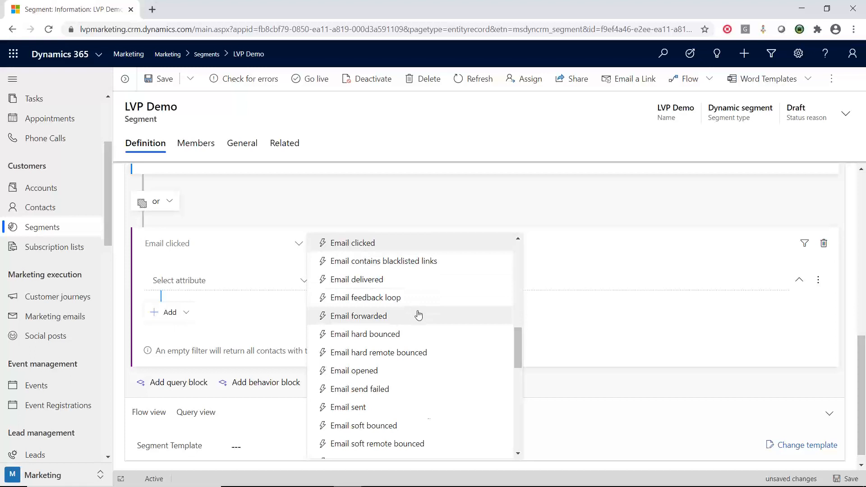
{"action": "scroll", "scroll_direction": "down", "scroll_amount": 3}
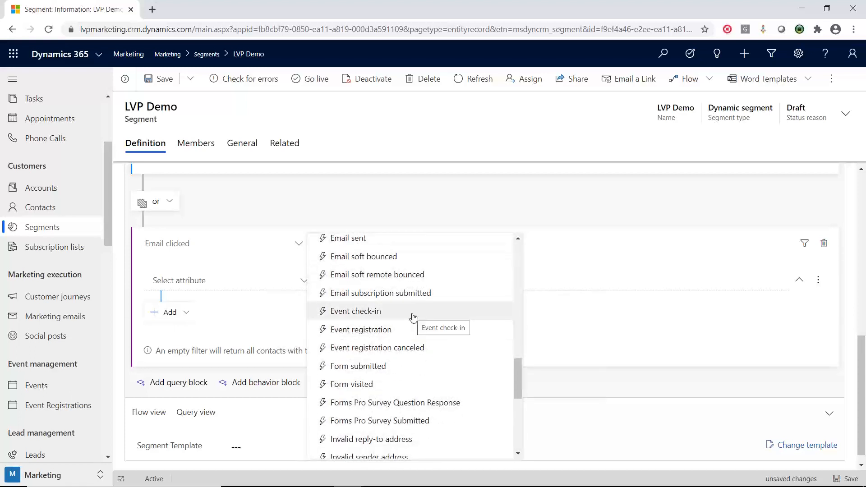
{"action": "scroll", "scroll_direction": "down", "scroll_amount": 3}
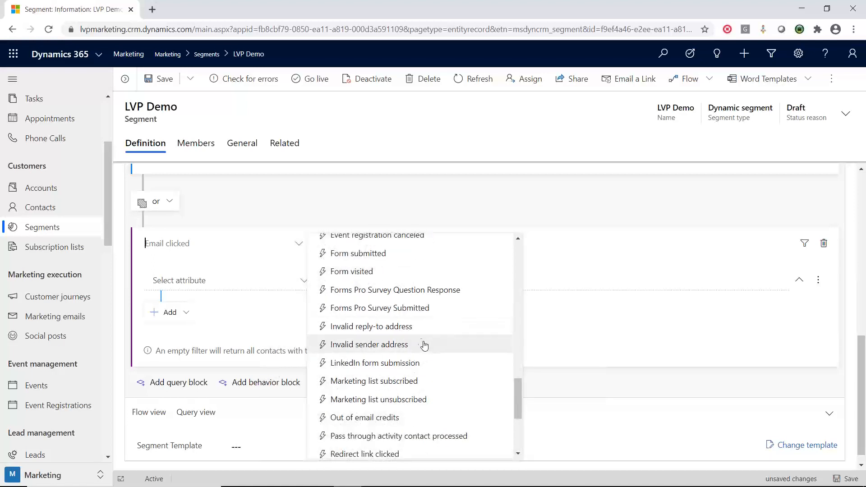
{"action": "mouse_move", "coordinate": [375, 362]}
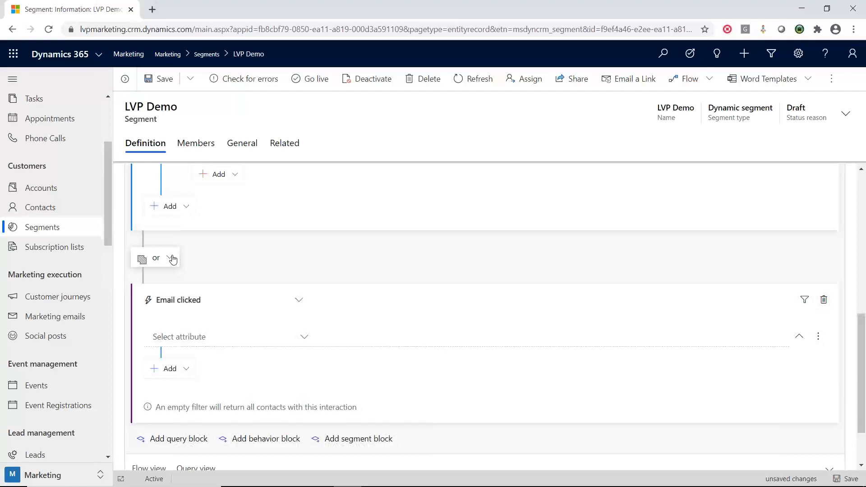
Show the joining operator options: or, and also, but not.
{"action": "left_click", "coordinate": [172, 258]}
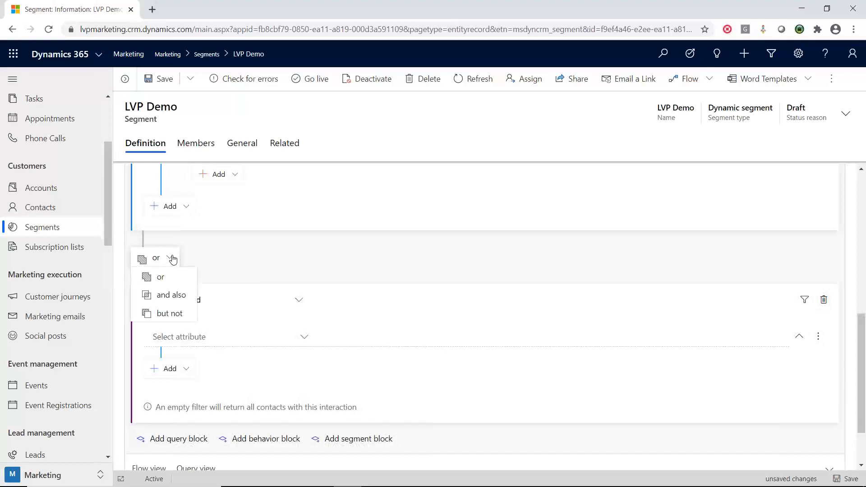
{"action": "mouse_move", "coordinate": [169, 313]}
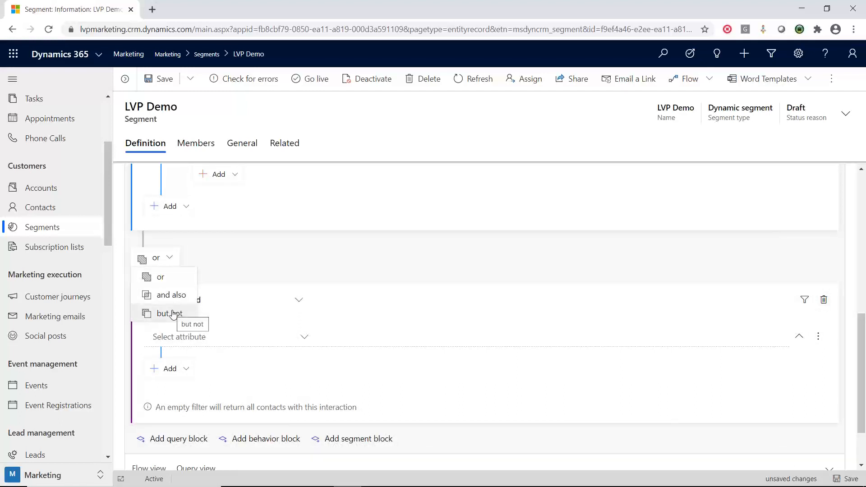